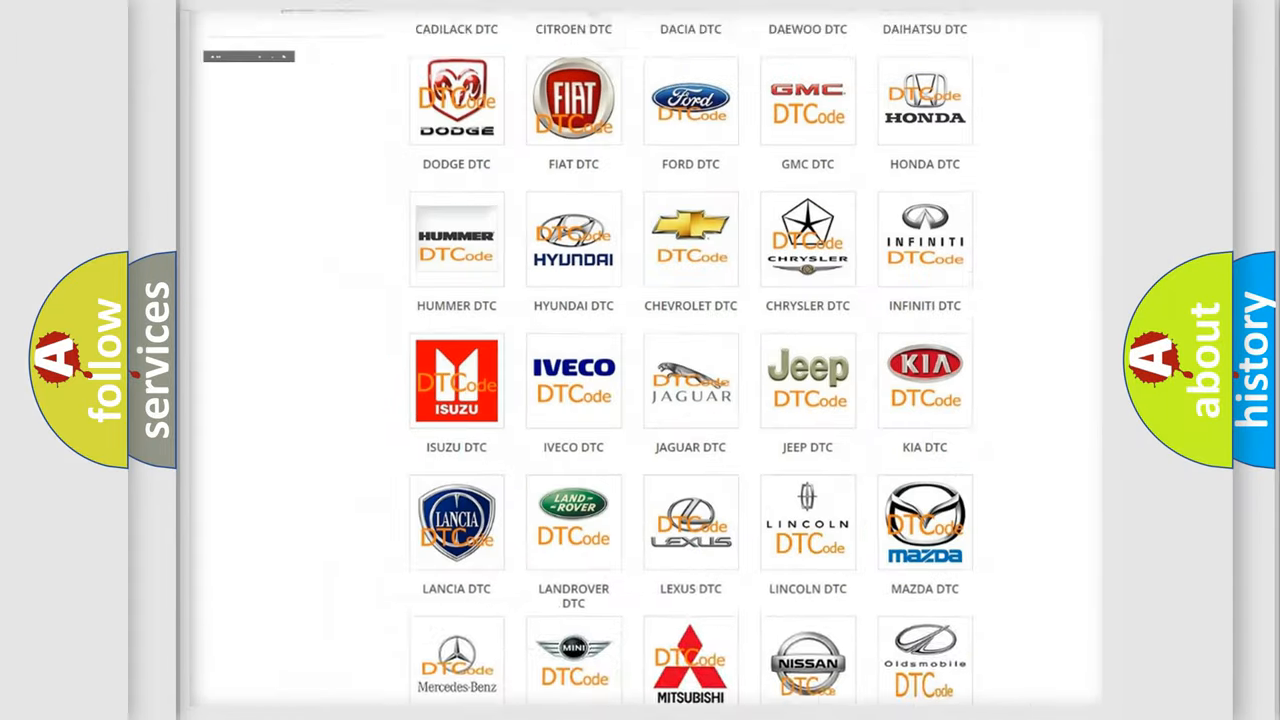
Open the FIAT DTC code list and scroll to code B1401-92 (Channel 2 Audio Speaker Output fault).
{"action": "scroll", "scroll_direction": "up", "scroll_amount": 3}
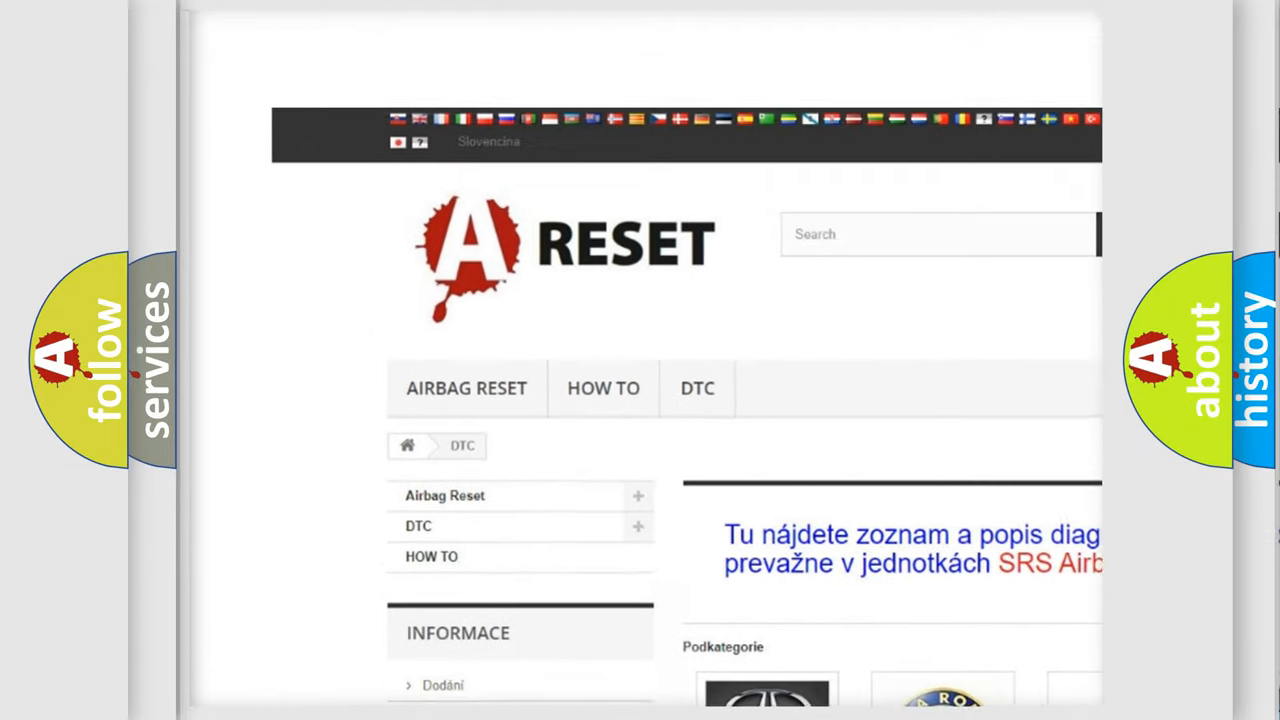
{"action": "scroll", "scroll_direction": "up", "scroll_amount": 3}
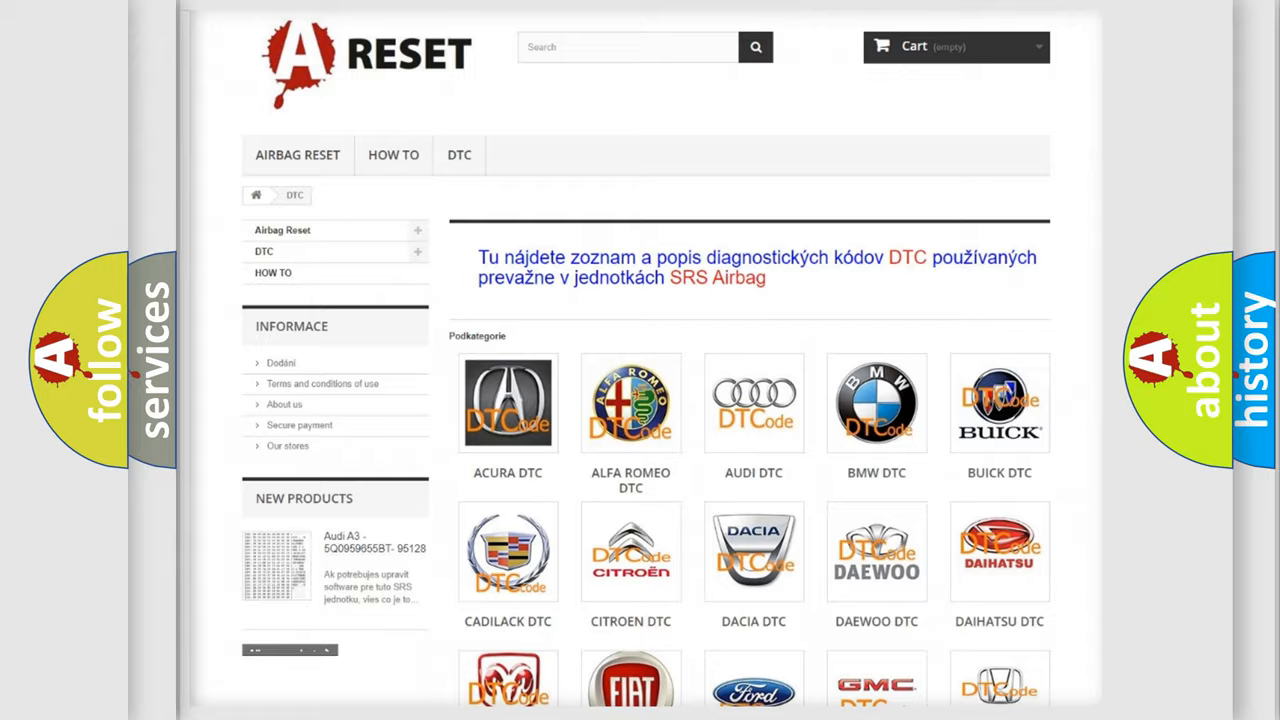
{"action": "scroll", "scroll_direction": "down", "scroll_amount": 3}
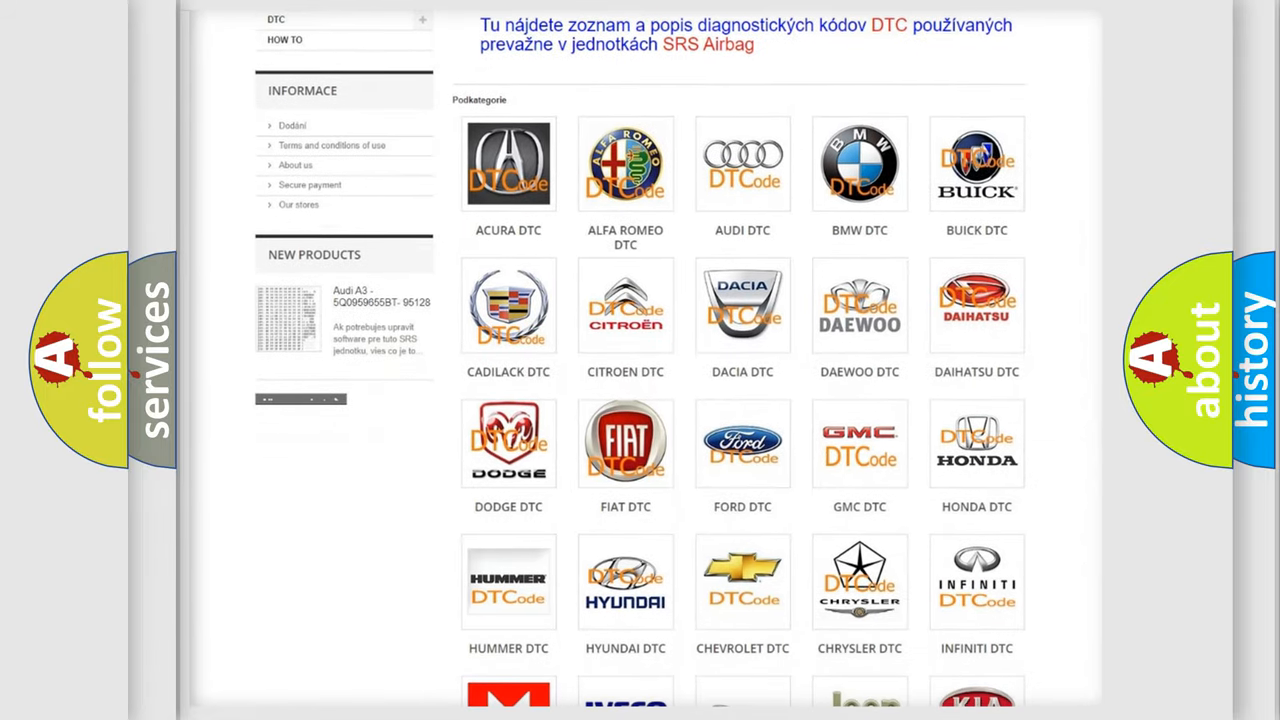
{"action": "mouse_move", "coordinate": [625, 438]}
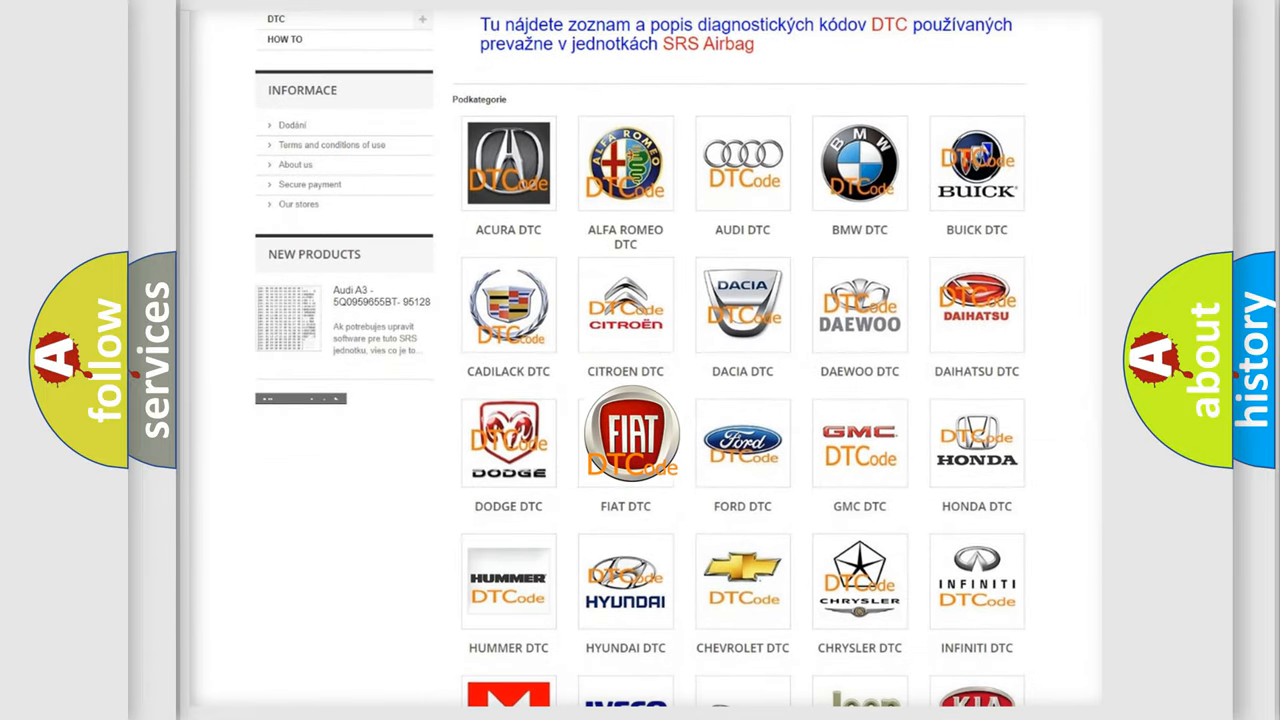
{"action": "left_click", "coordinate": [625, 438]}
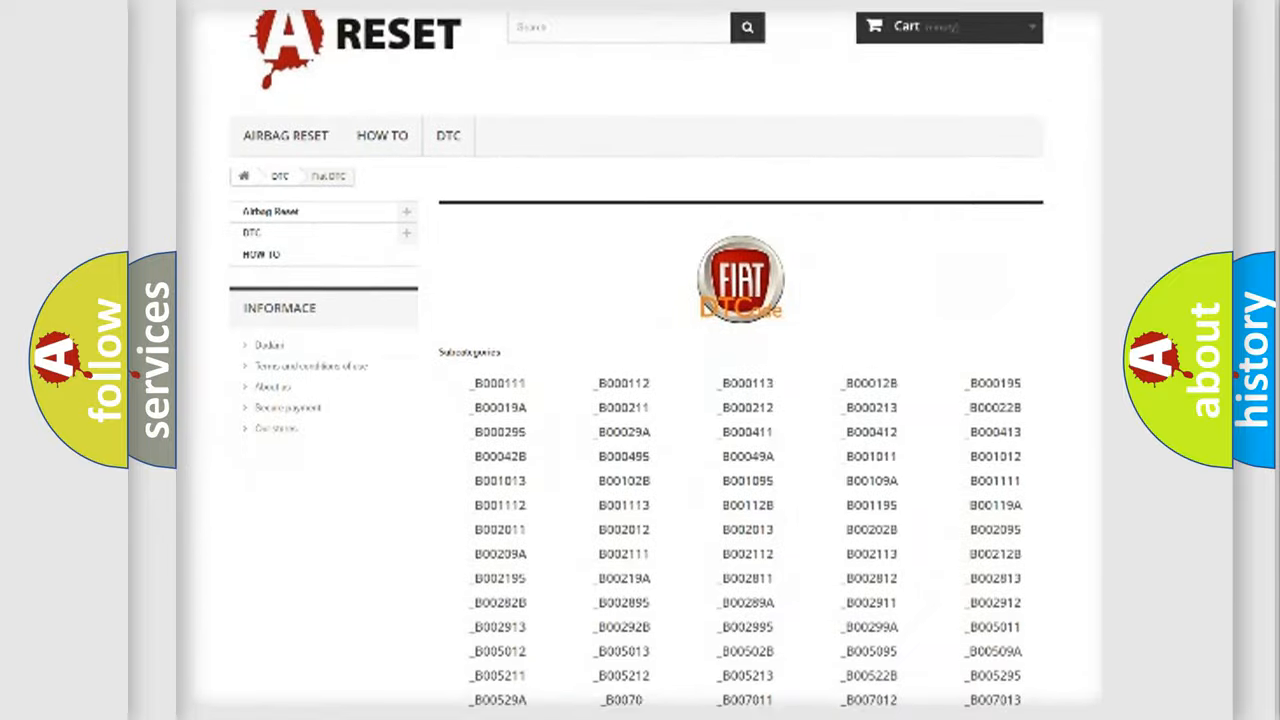
{"action": "scroll", "scroll_direction": "down", "scroll_amount": 3}
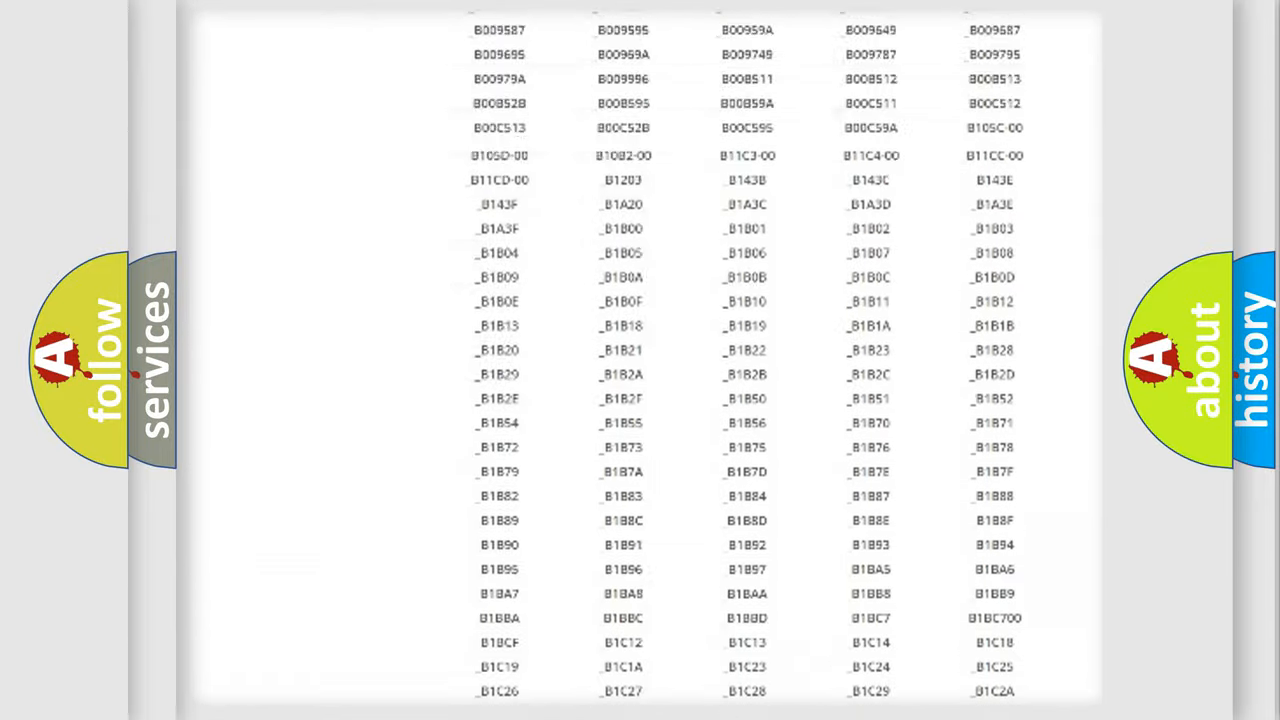
{"action": "scroll", "scroll_direction": "up", "scroll_amount": 3}
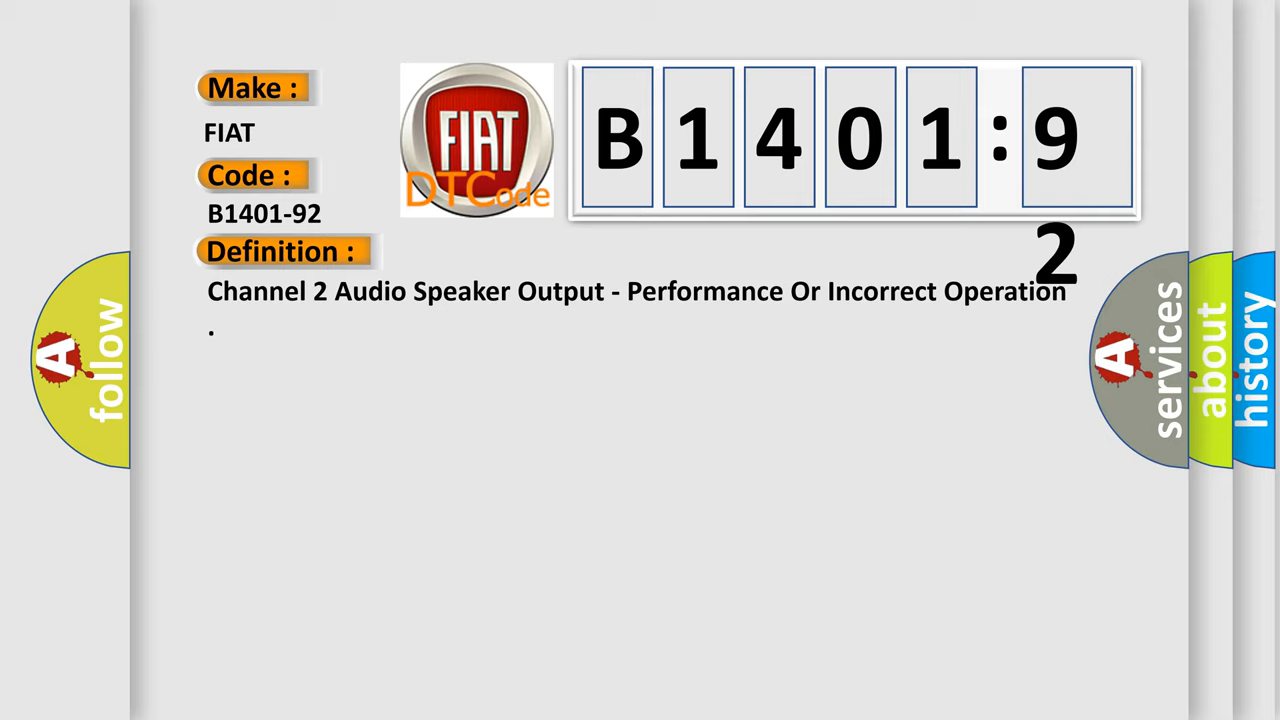
Reveal the B1401-92 description: amplifier detected a DC offset.
{"action": "left_click", "coordinate": [520, 251]}
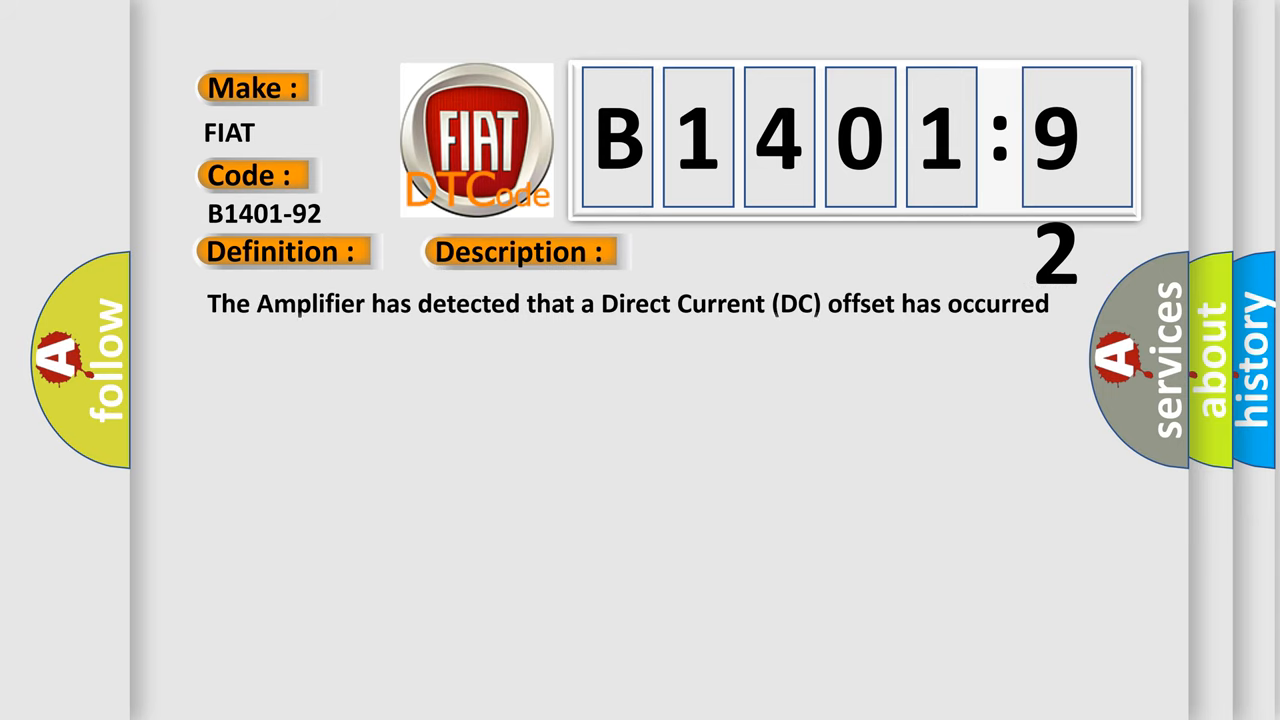